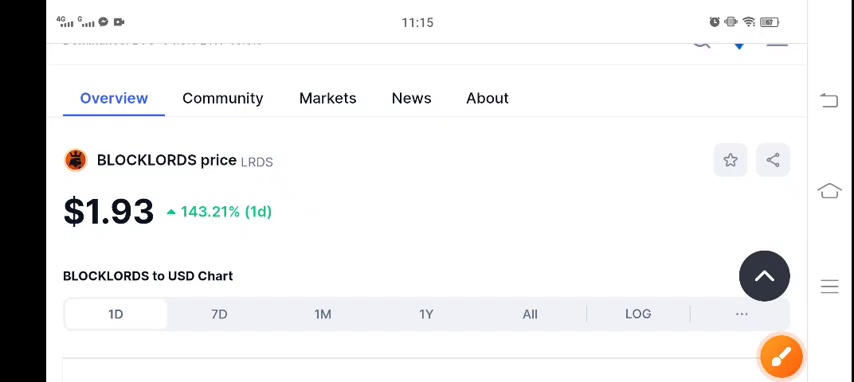
# Scroll to the 1D BLOCKLORDS to USD chart and bring up the screen drawing tools.
pyautogui.click(782, 356)
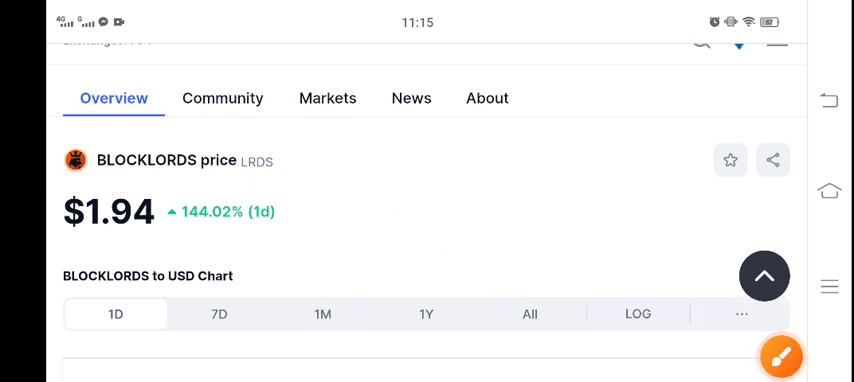
pyautogui.scroll(-3)
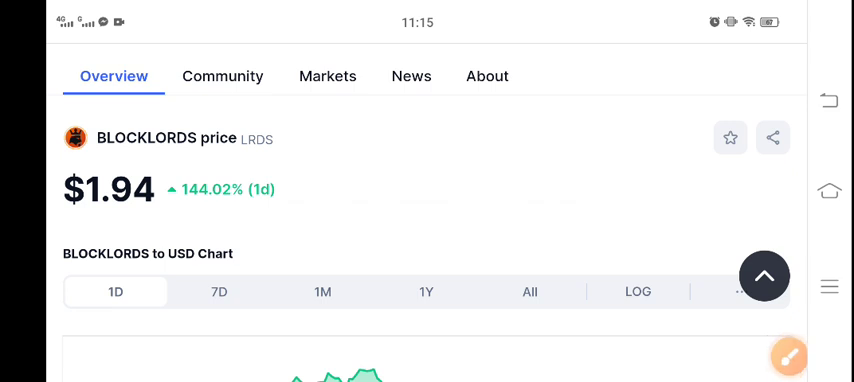
pyautogui.click(788, 356)
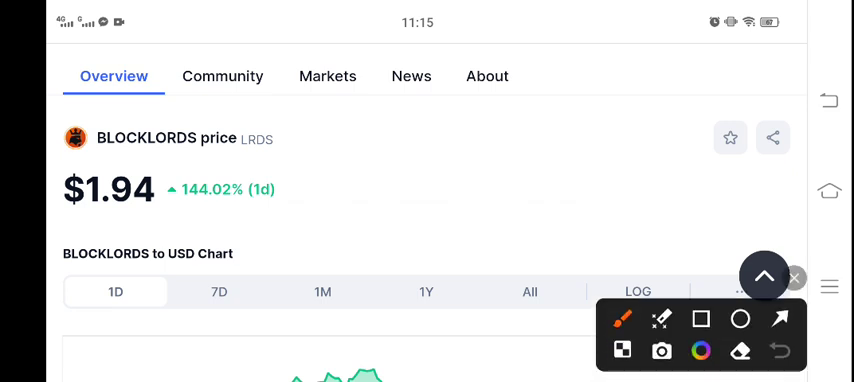
pyautogui.moveTo(76, 210); pyautogui.dragTo(172, 214)
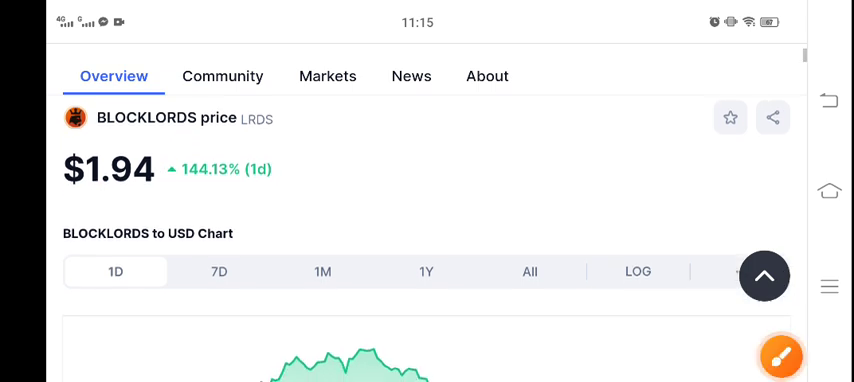
# Sweep an annotation across the one-day chart with the price at $1.9425, up 144.17%.
pyautogui.scroll(-3)
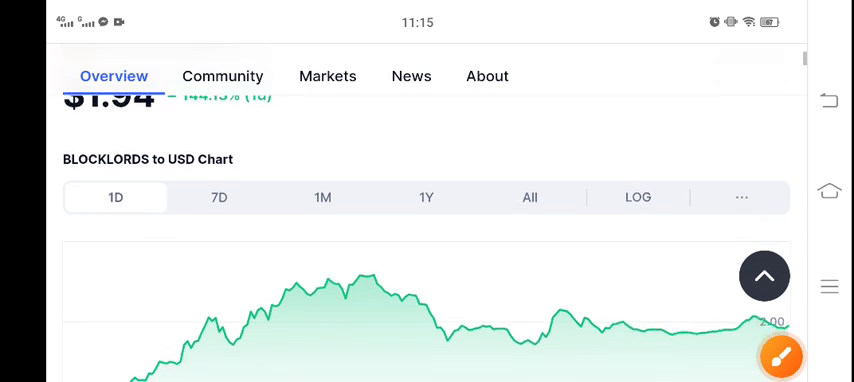
pyautogui.scroll(-3)
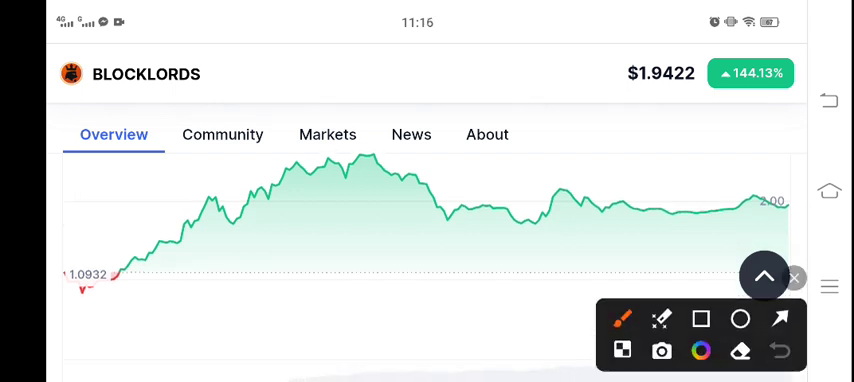
pyautogui.moveTo(436, 188); pyautogui.dragTo(744, 186)
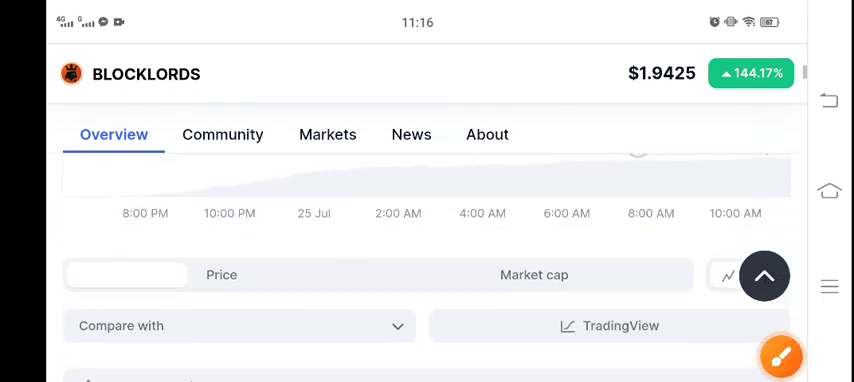
# Mark the 144.17% change, $11,716,766 market cap and $42,152,303 volume with red arrows.
pyautogui.scroll(-3)
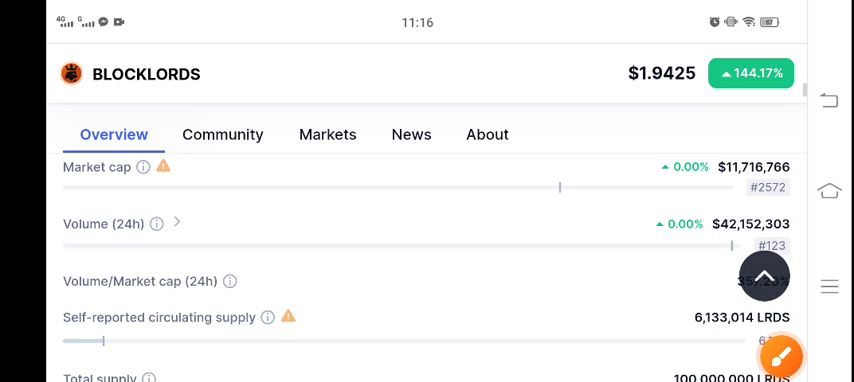
pyautogui.click(780, 356)
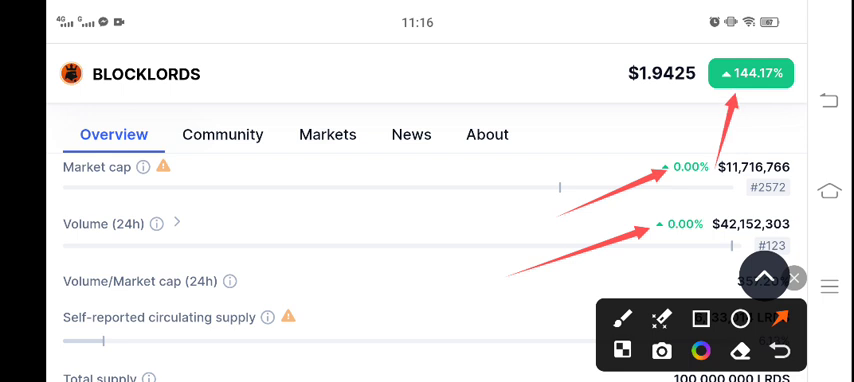
# Scroll past the supply figures and back to the header showing $1.94, up 144.00%.
pyautogui.scroll(-3)
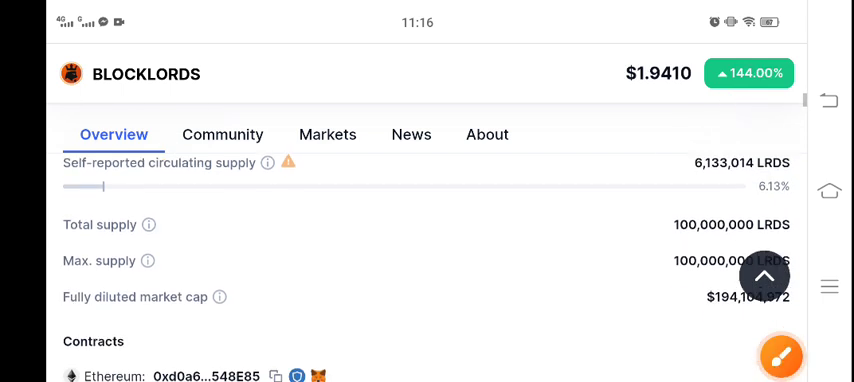
pyautogui.scroll(-3)
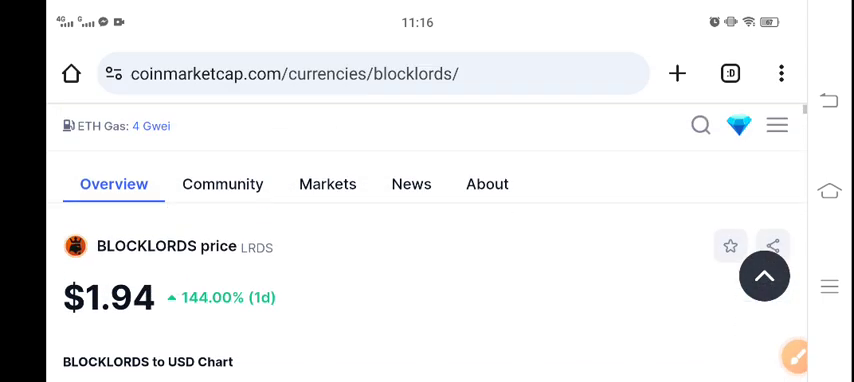
pyautogui.scroll(-3)
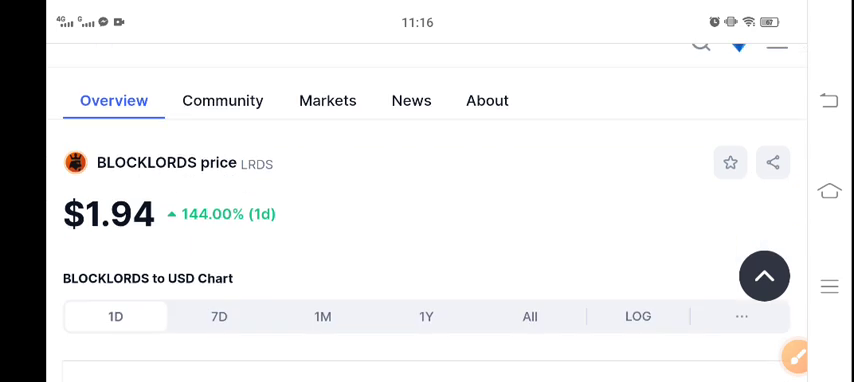